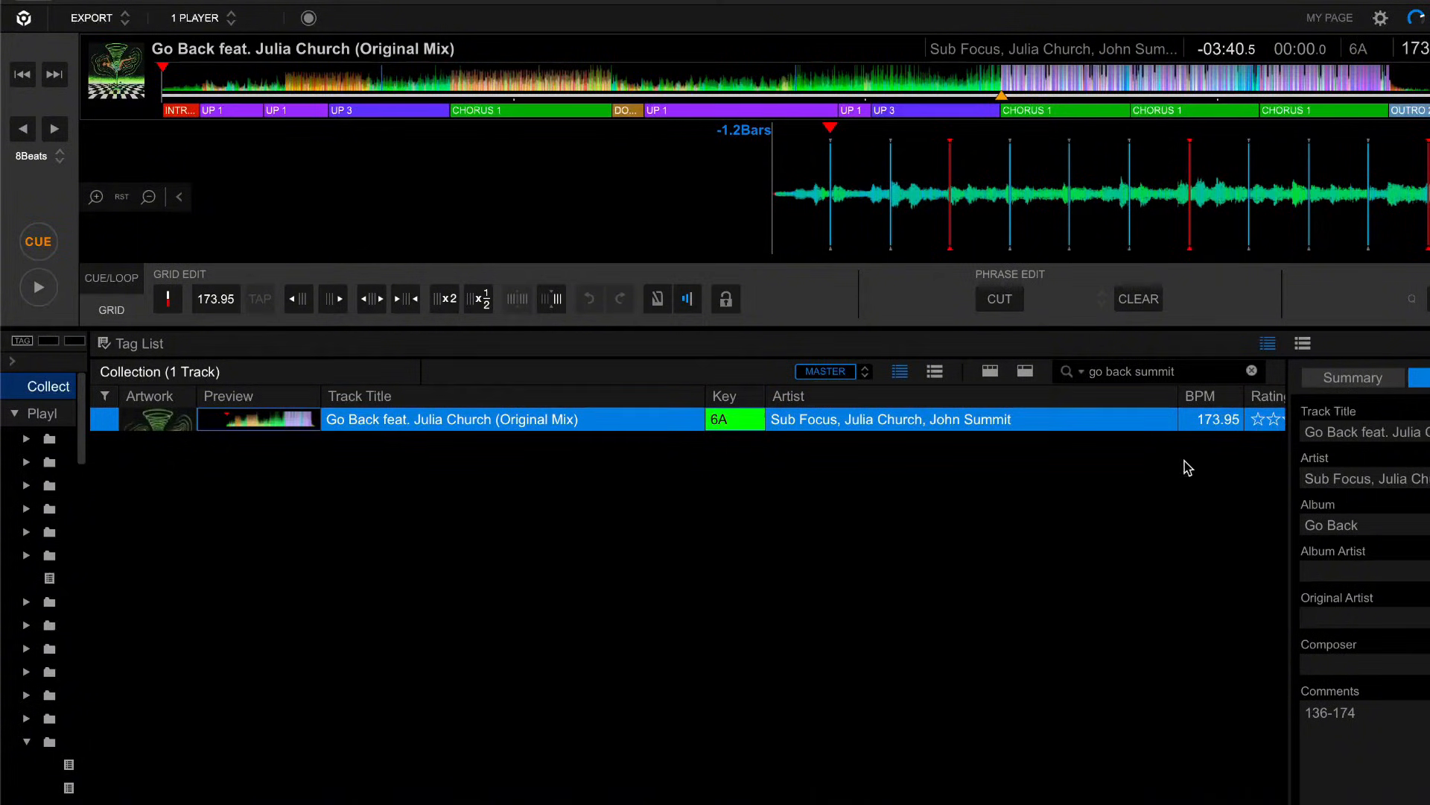
mouse_move(1216, 432)
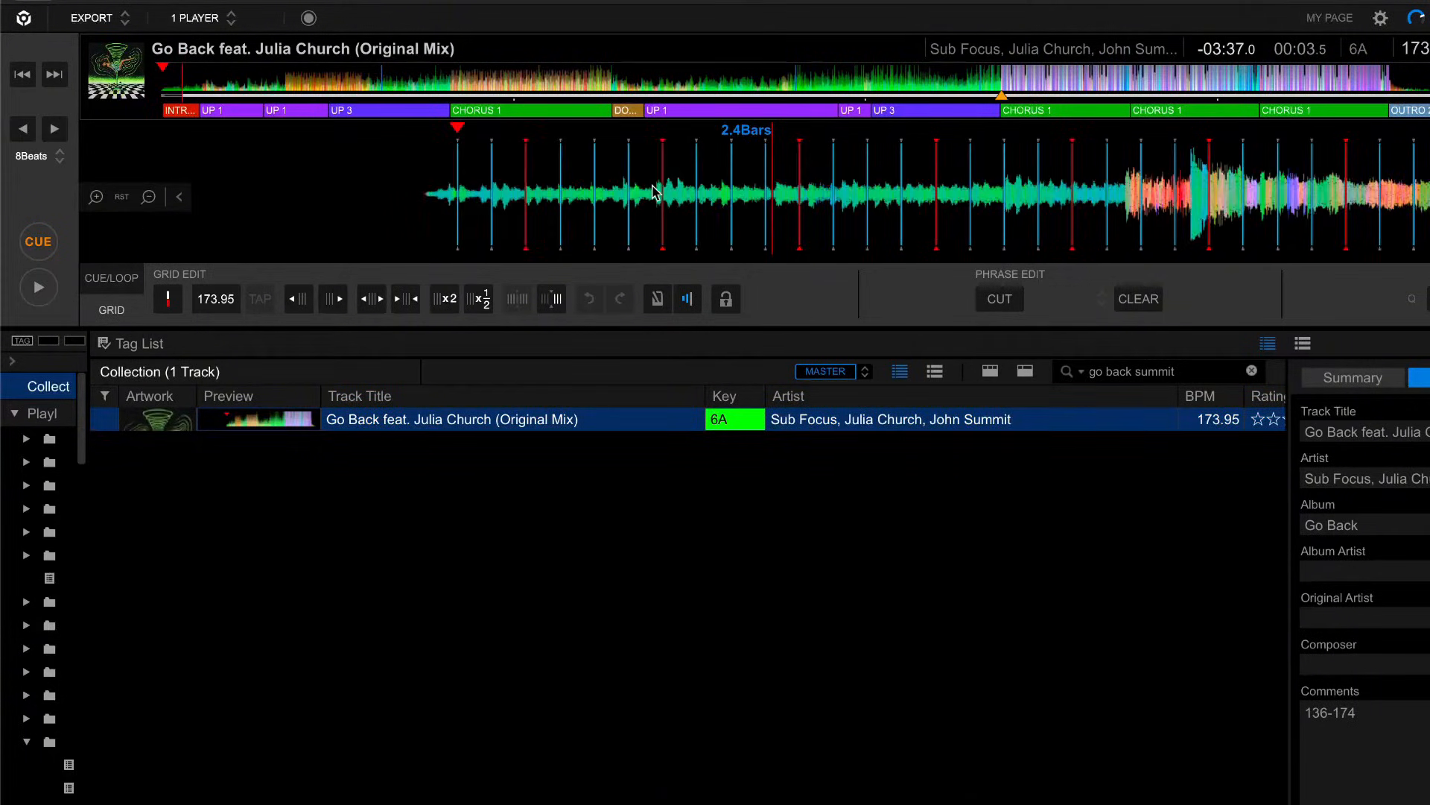
- Set the Grid Edit BPM for Go Back from 173.95 to 136.00
click(216, 300)
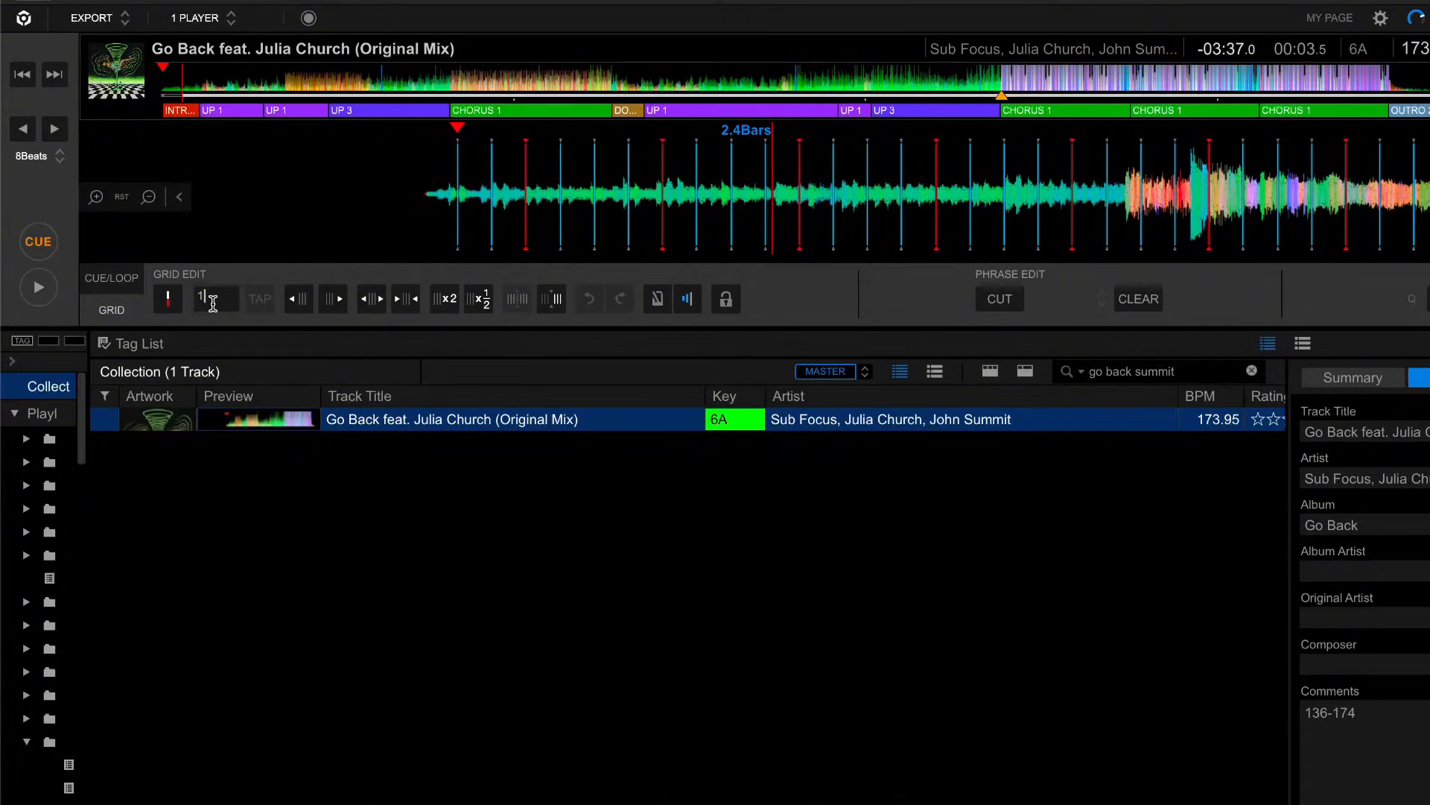
text(136.00)
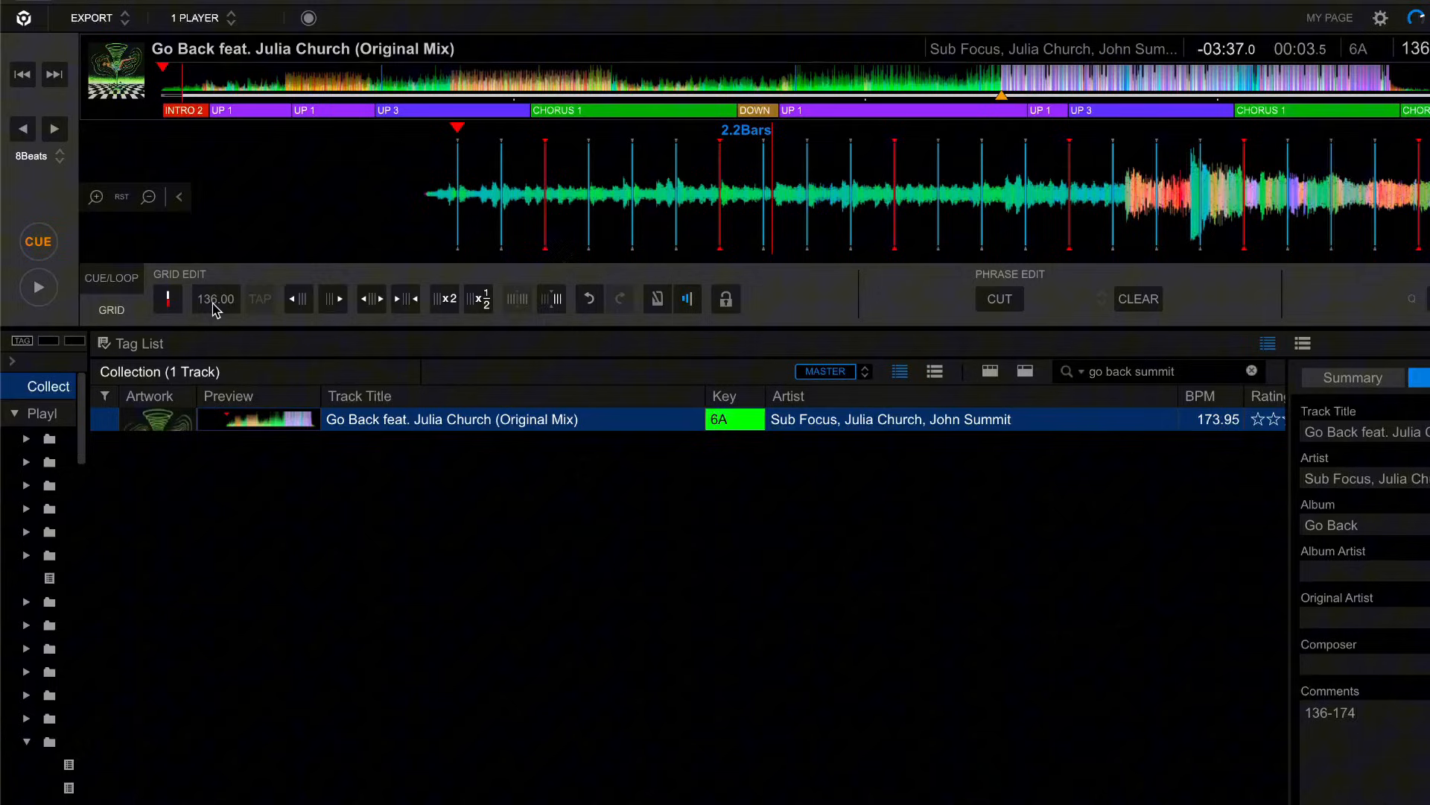
mouse_move(864, 210)
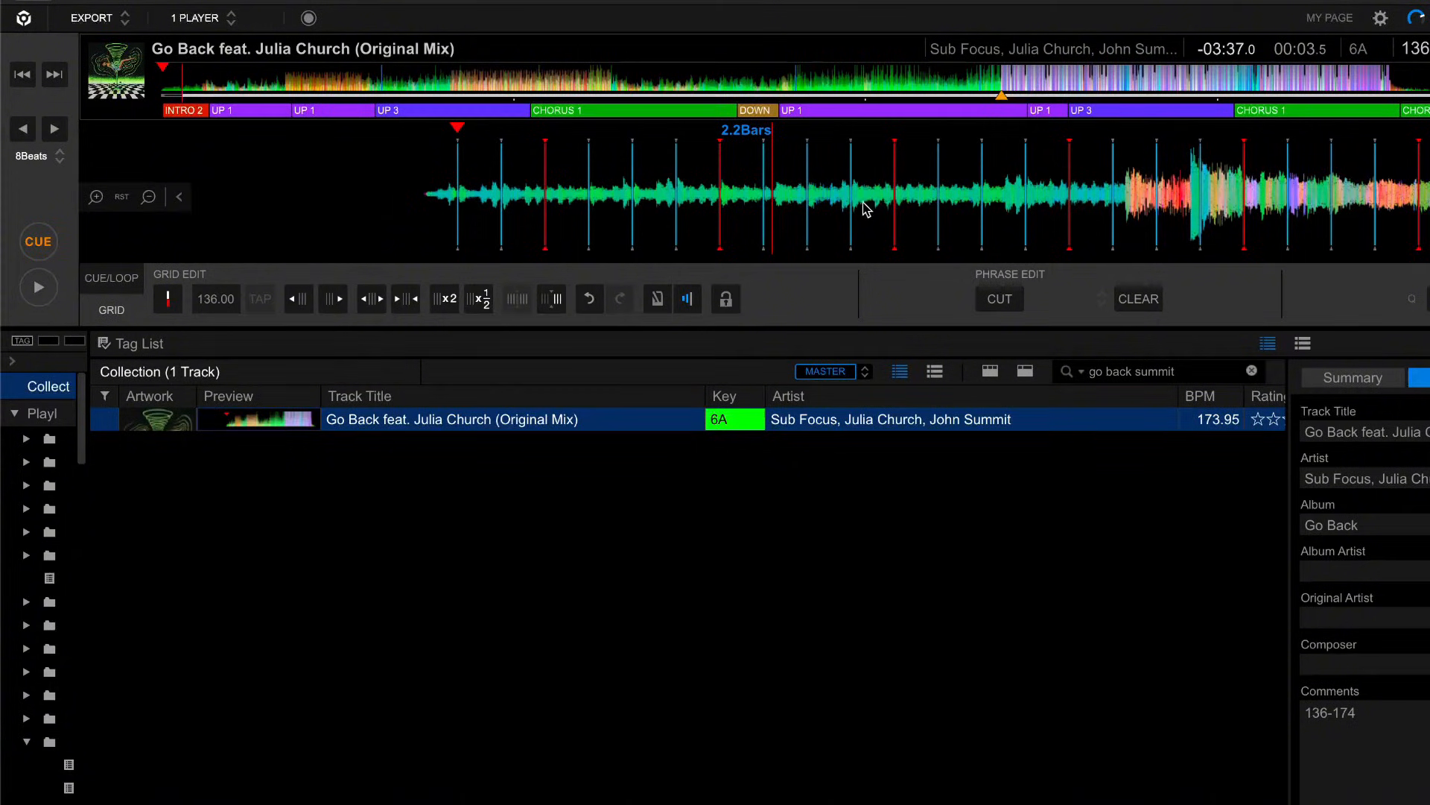
mouse_move(1031, 198)
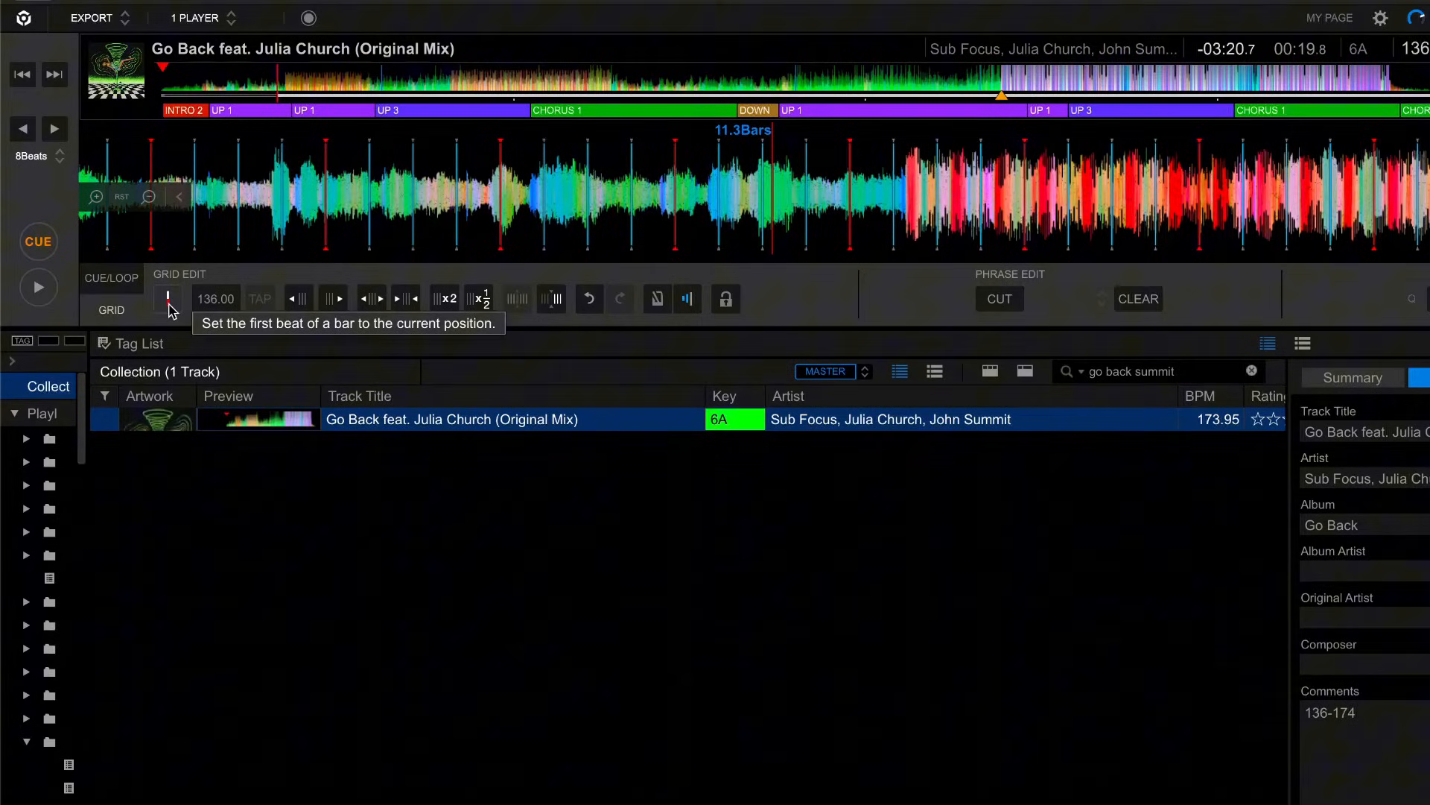
- Make the first kick the grid's first downbeat at the current playhead position
click(38, 287)
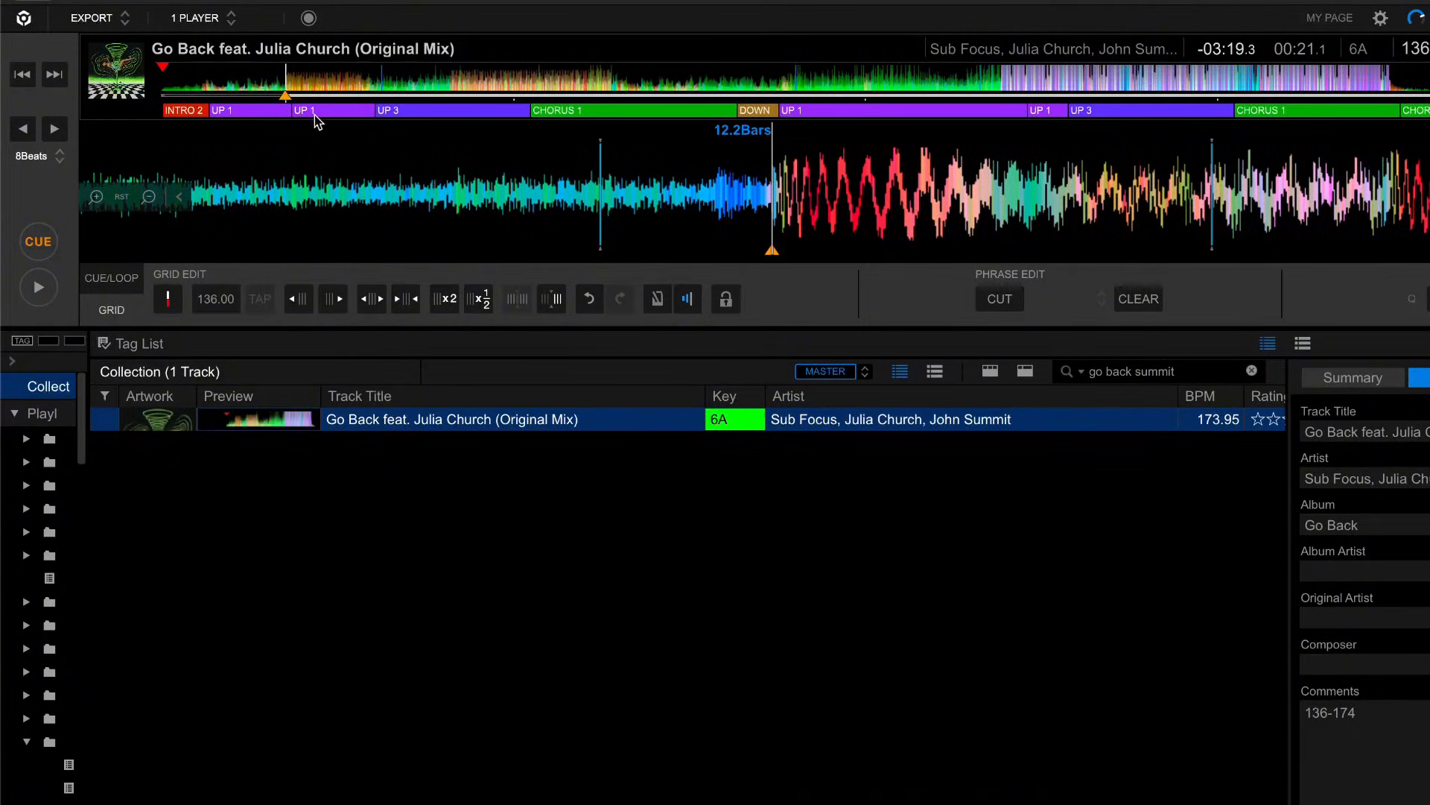
mouse_move(169, 298)
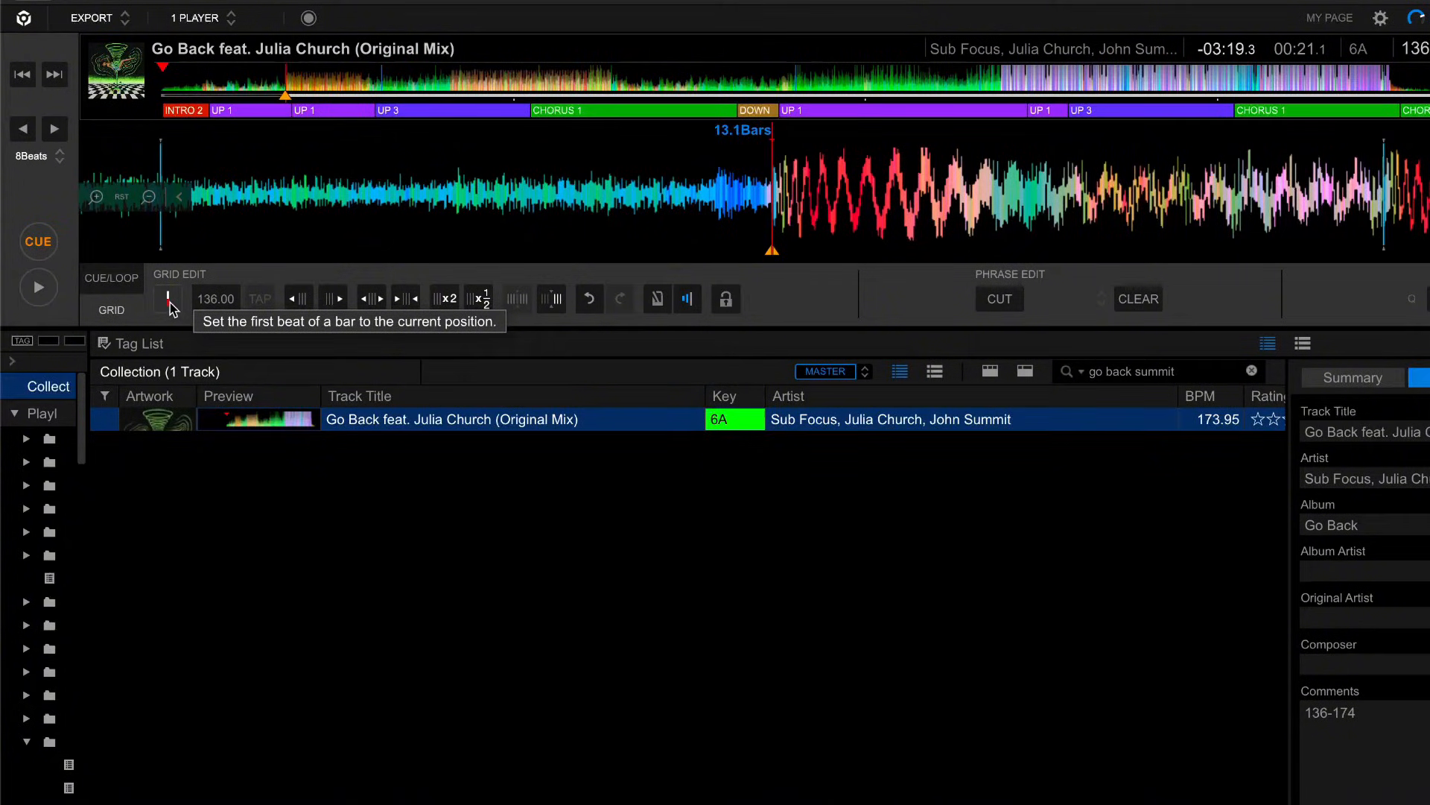
mouse_move(775, 213)
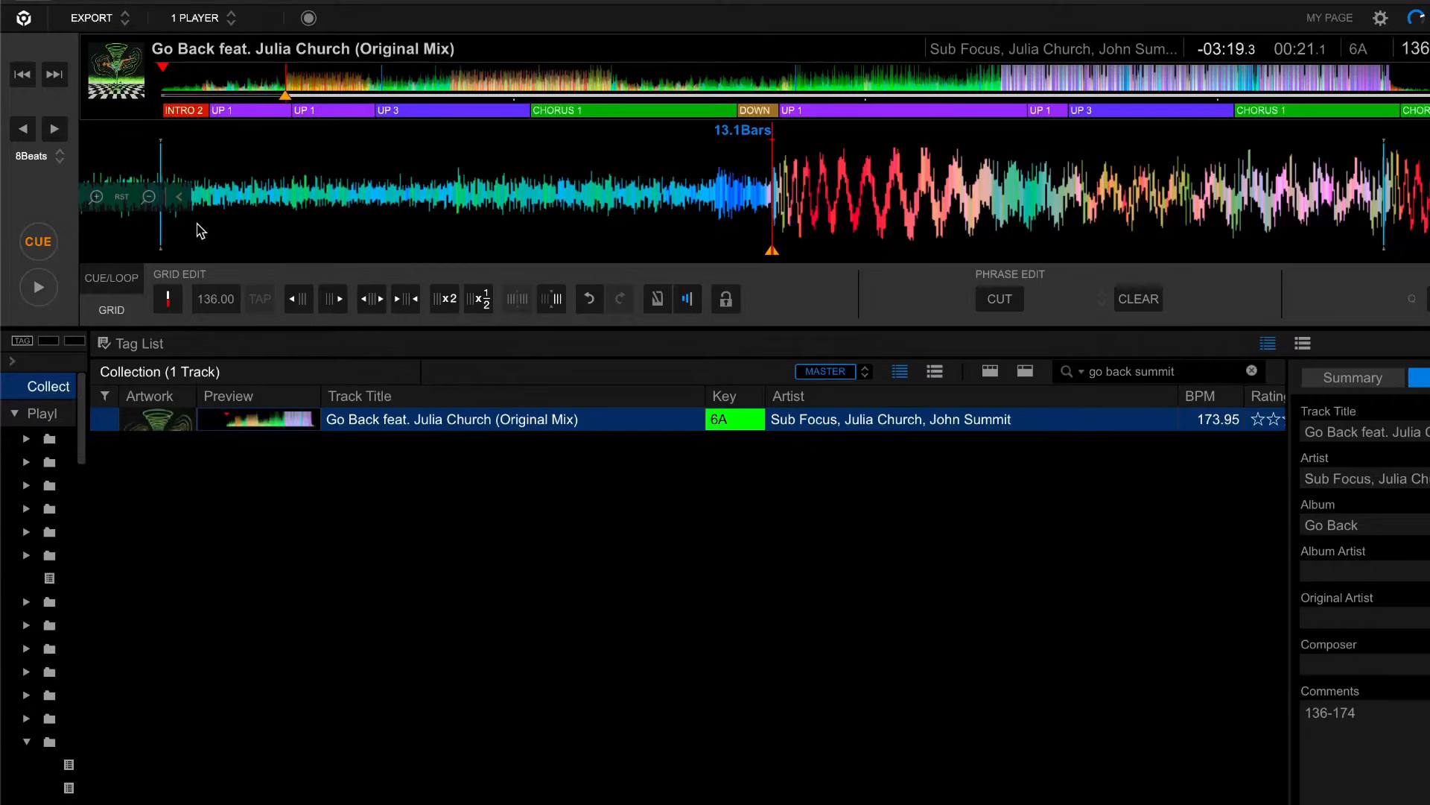
- Reset the waveform zoom and play onward to audition the 136 BPM grid toward the drop
click(120, 197)
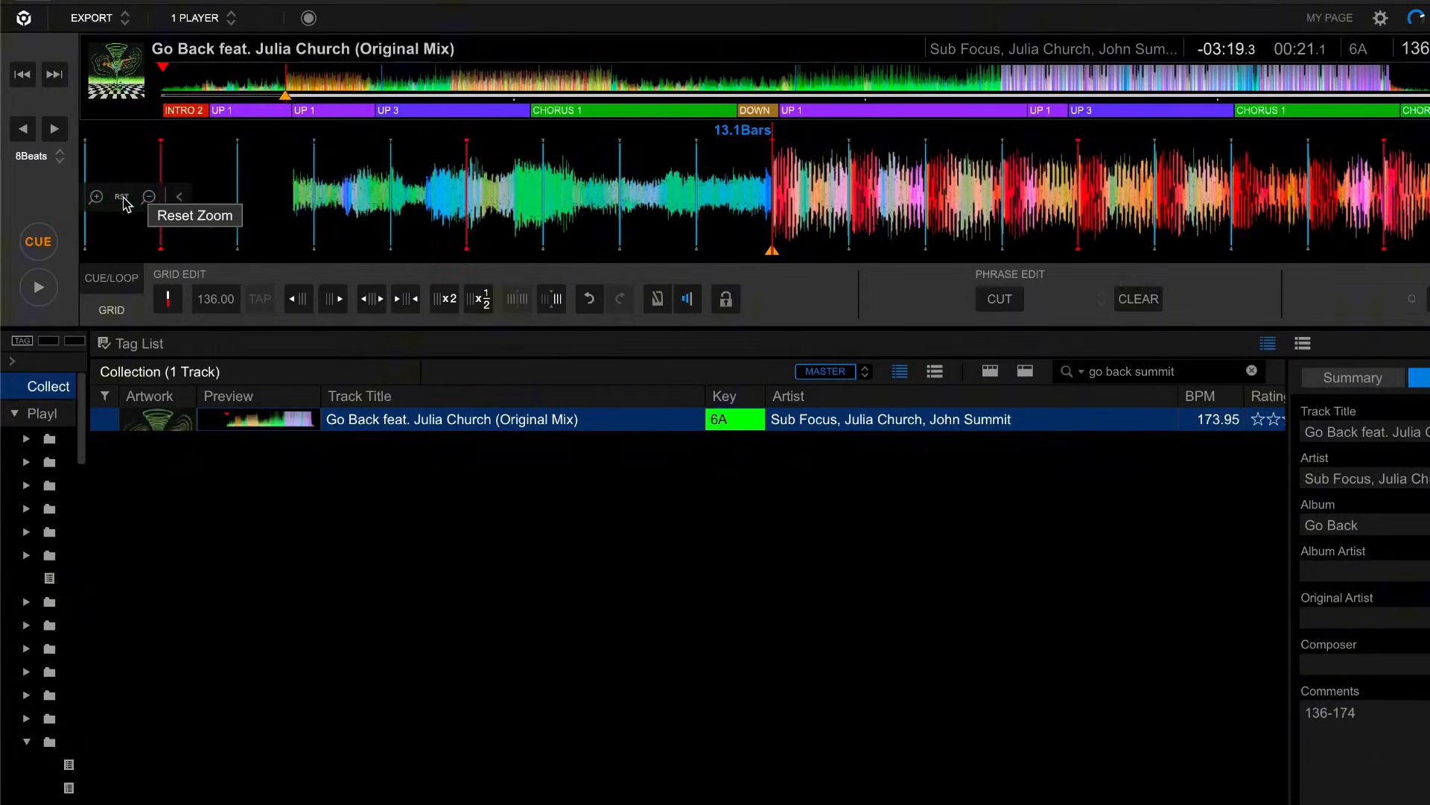
mouse_move(38, 286)
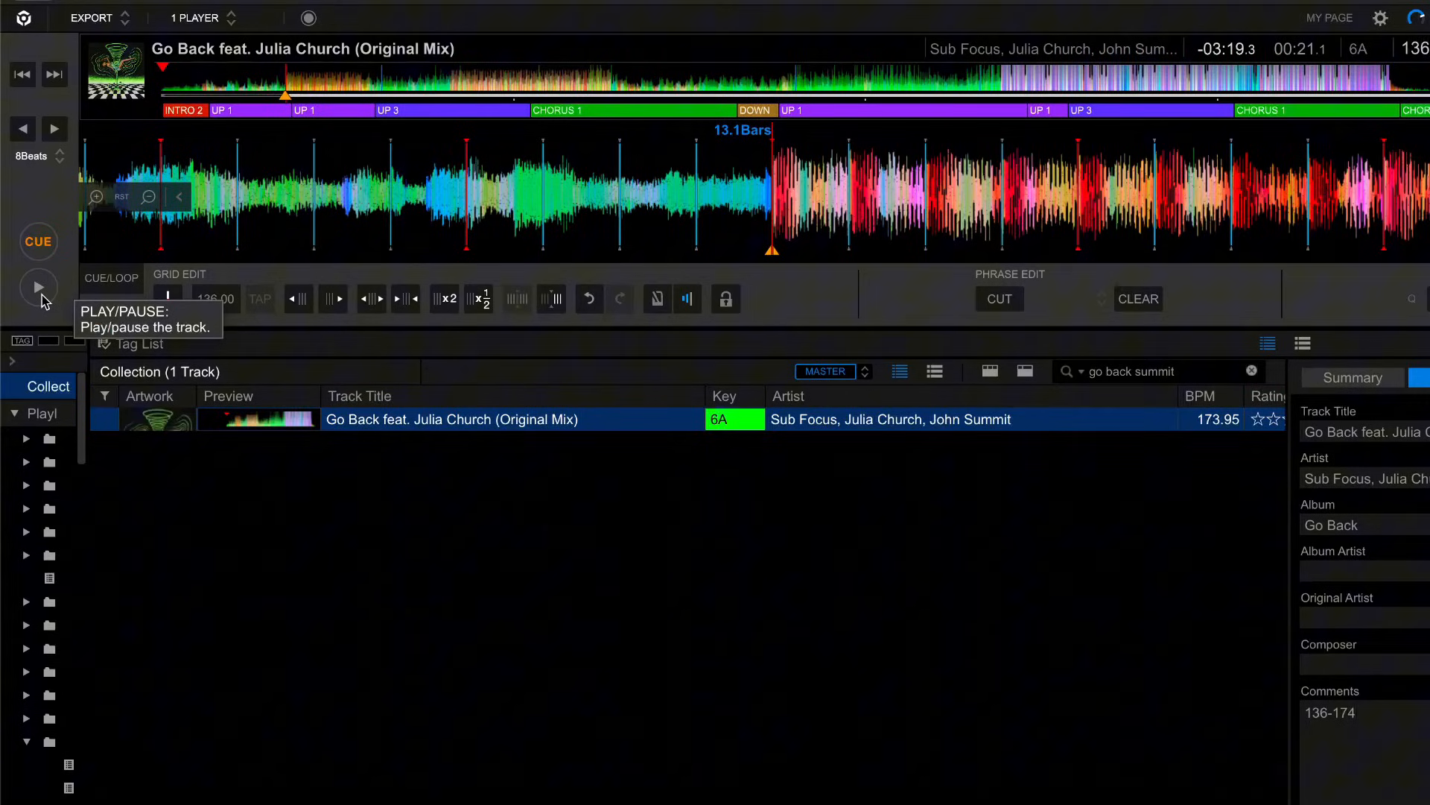
click(39, 286)
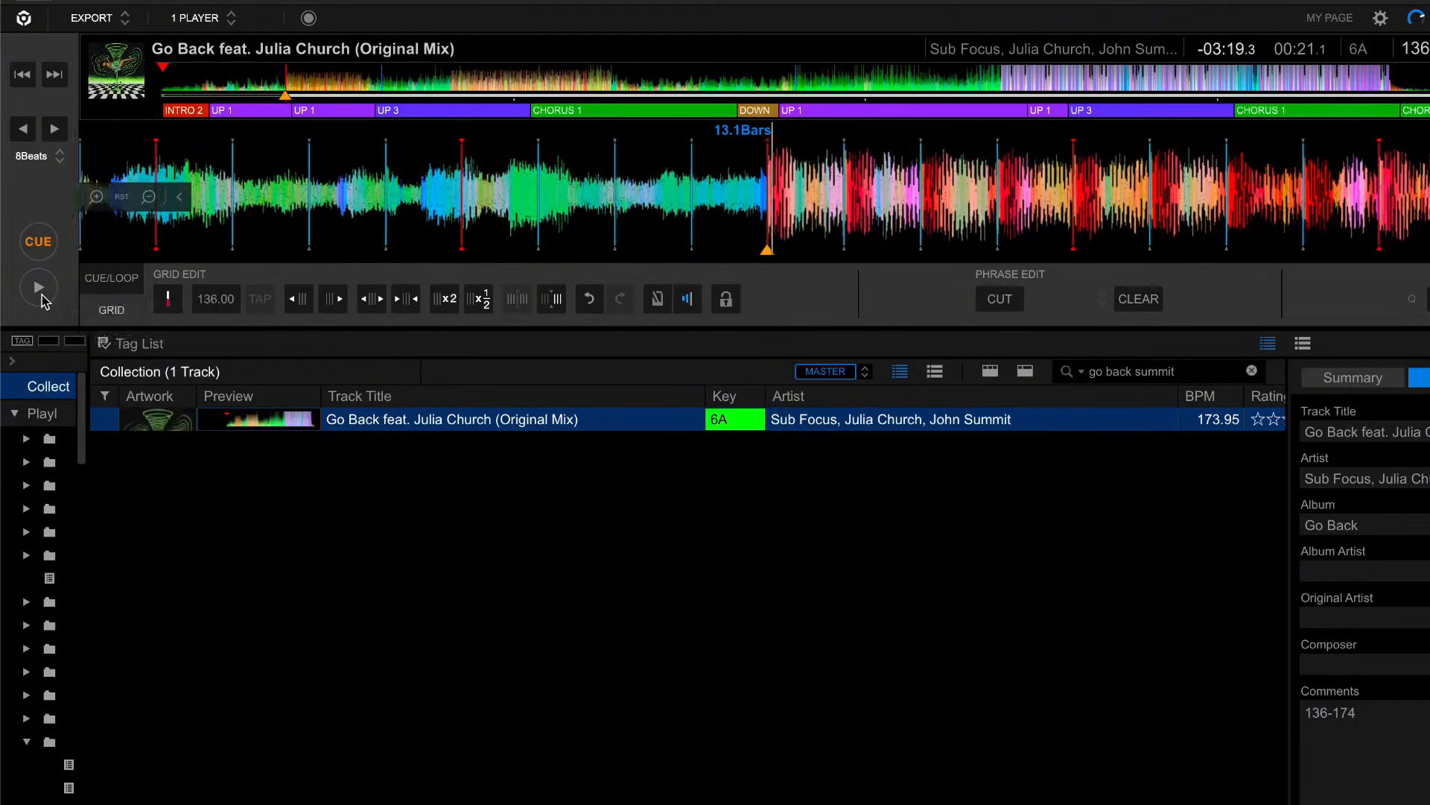
click(37, 286)
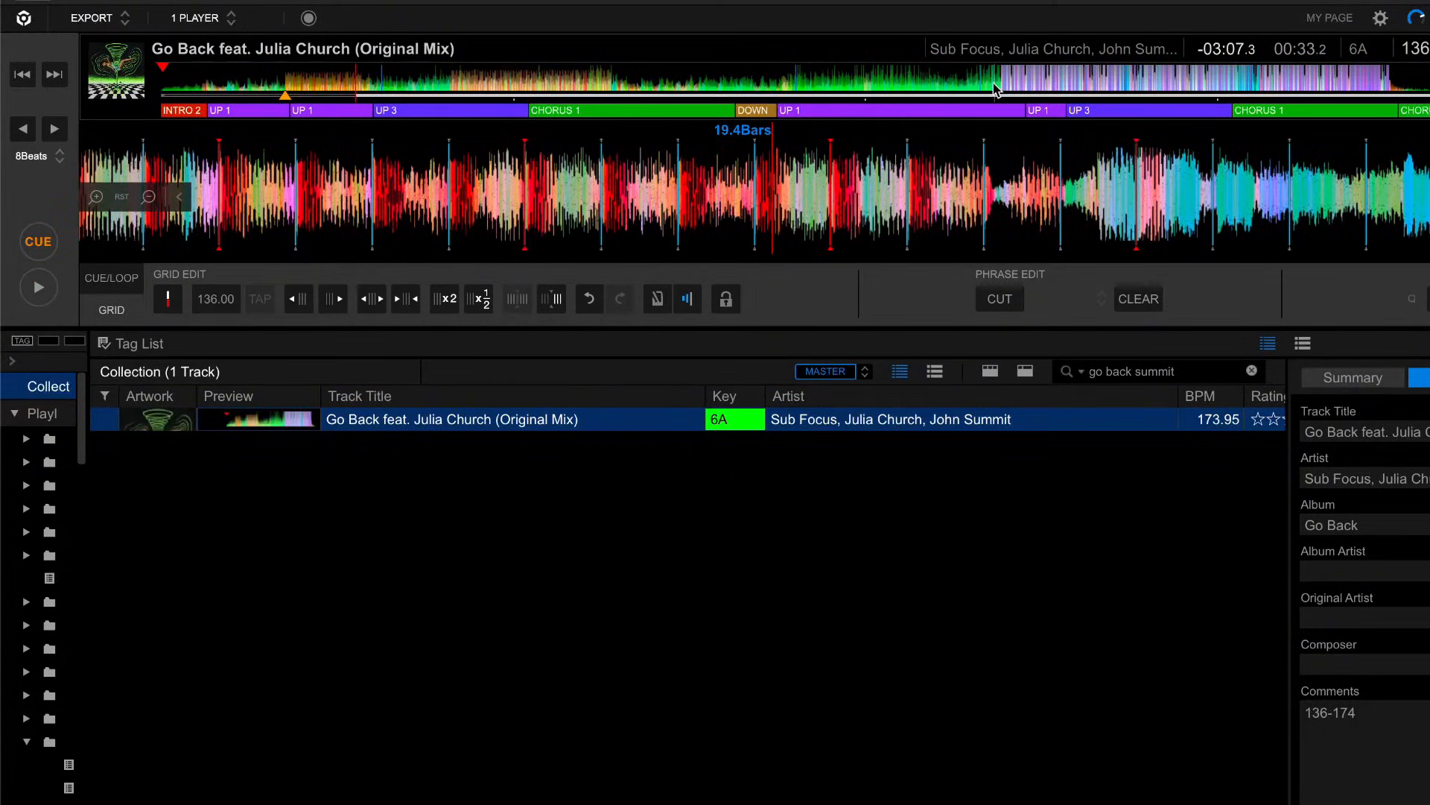
mouse_move(783, 95)
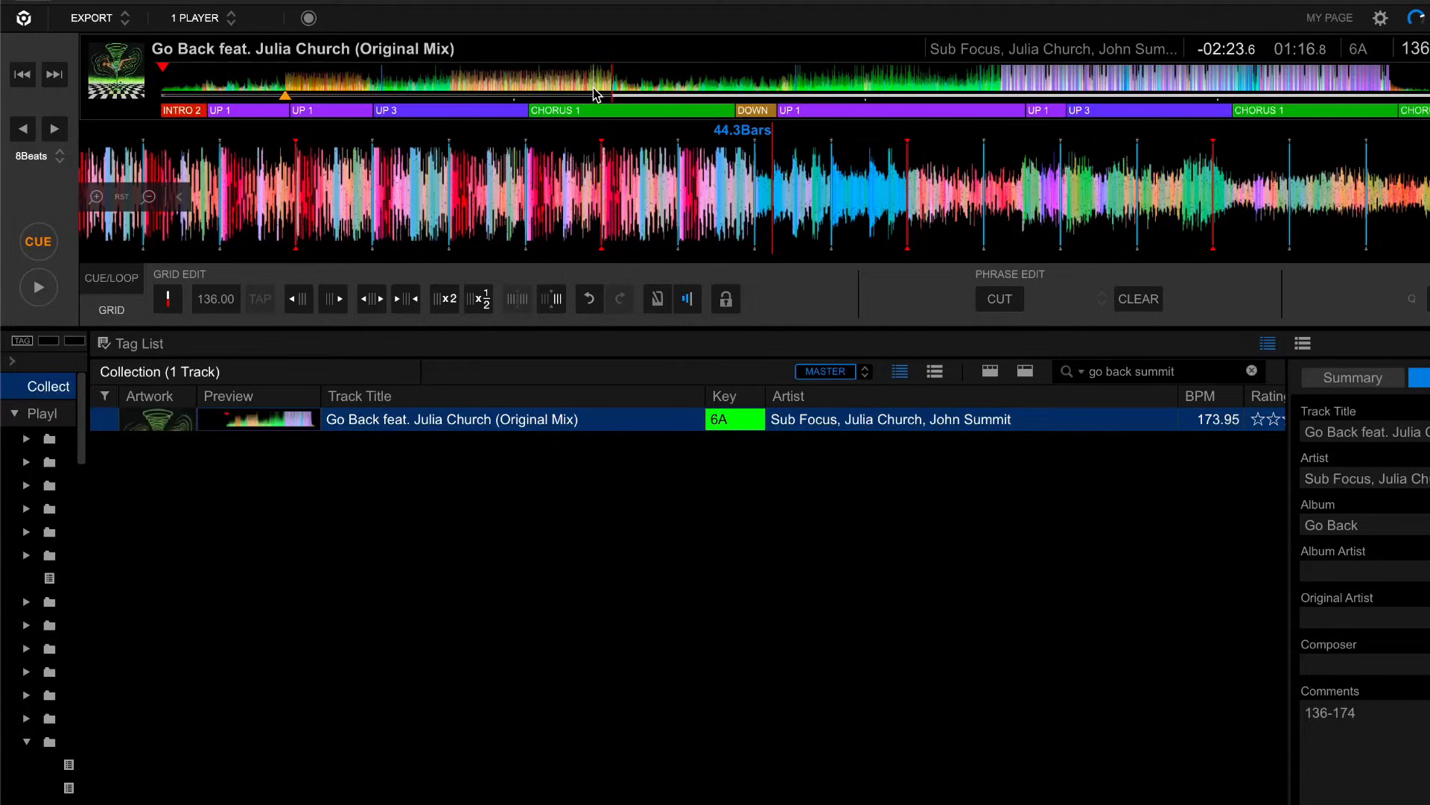
mouse_move(828, 103)
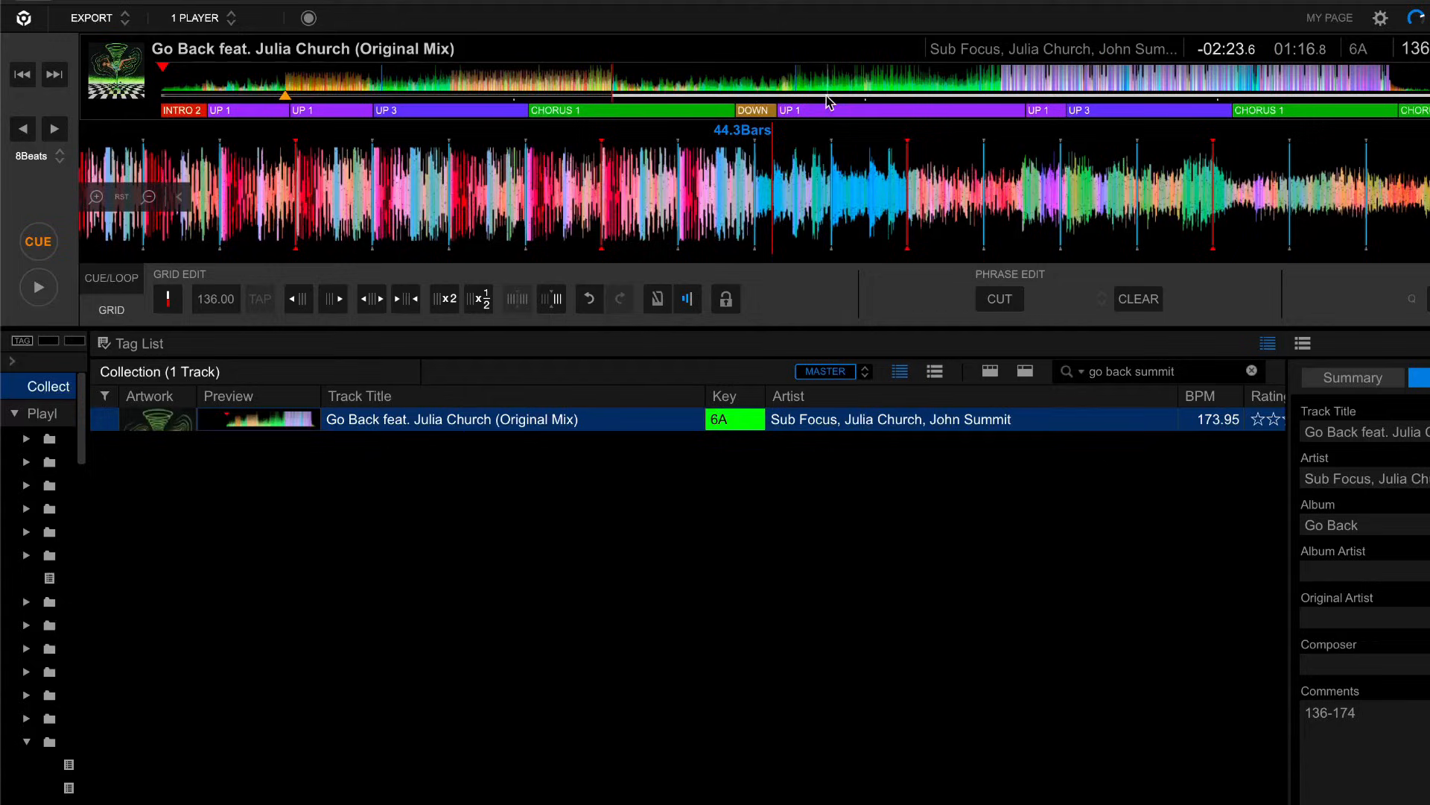
mouse_move(999, 96)
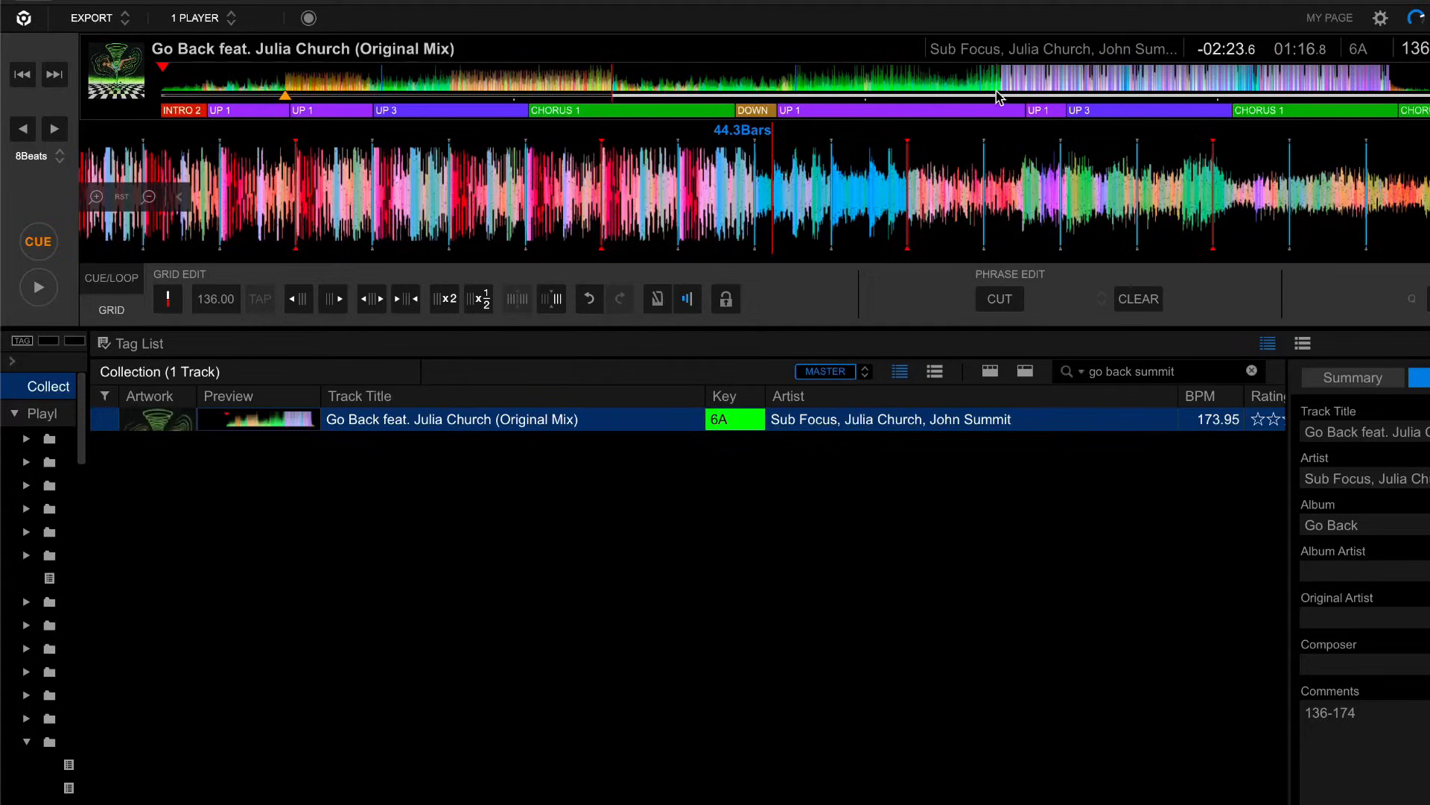
mouse_move(530, 87)
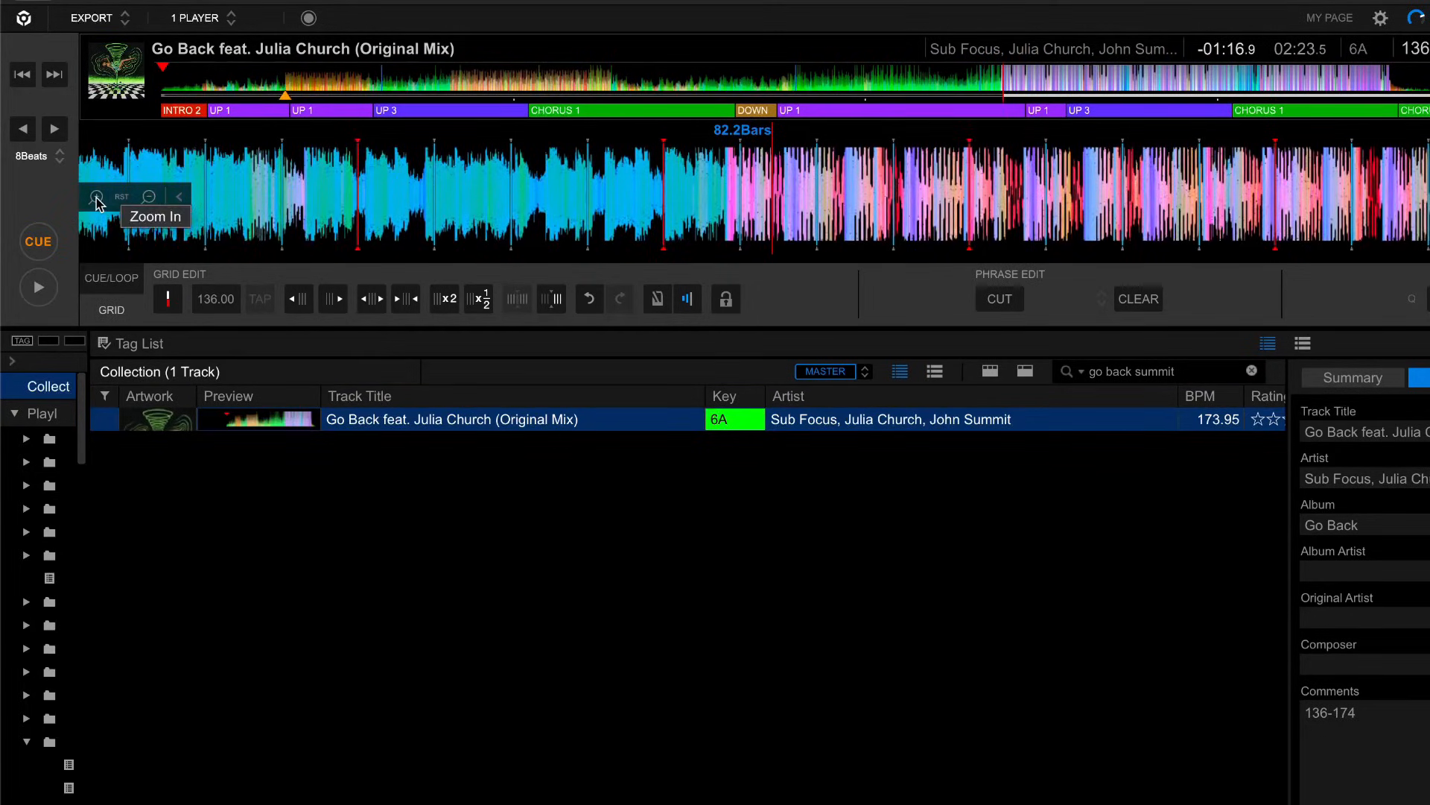
- Zoom the waveform in around the drop to place the new grid section
click(95, 197)
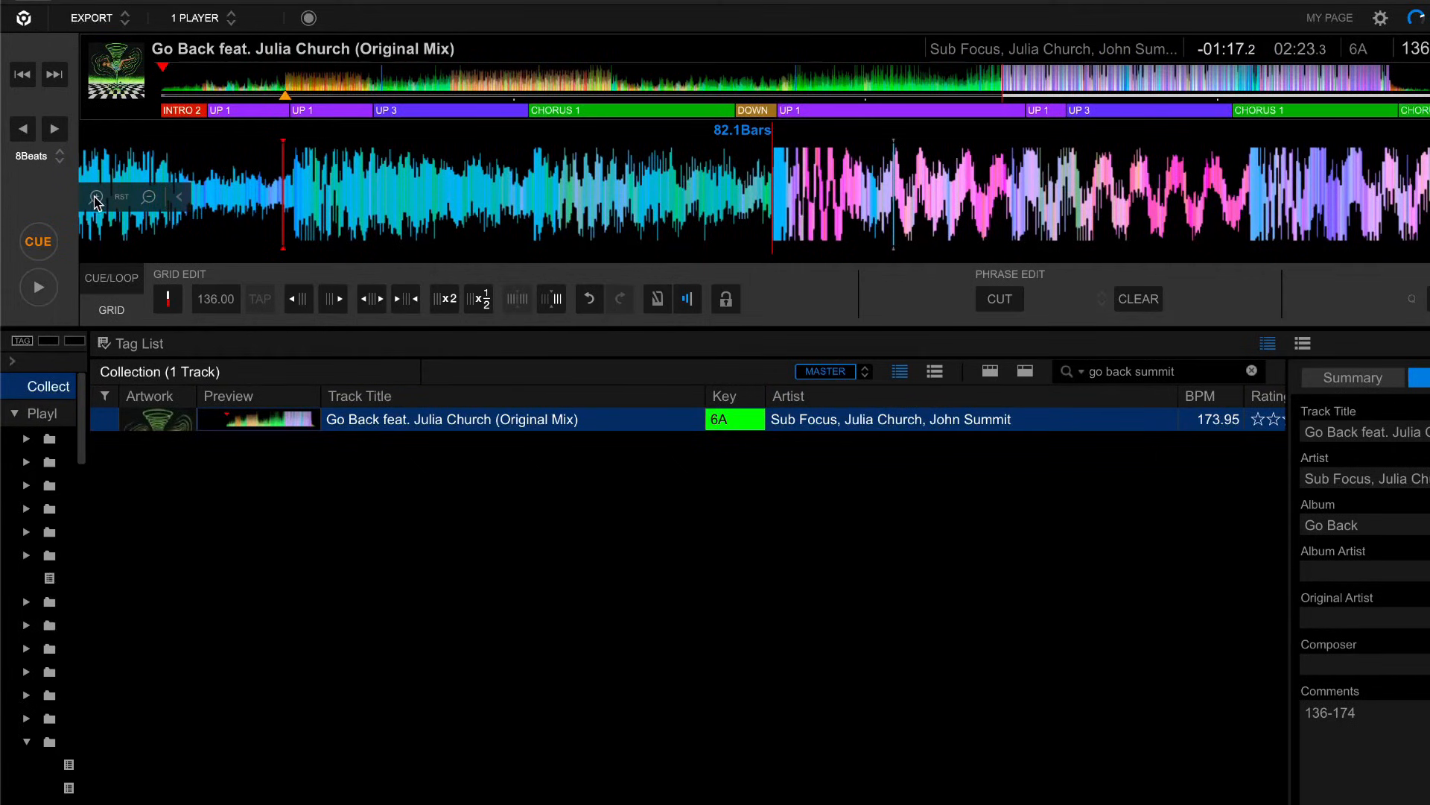
mouse_move(48, 258)
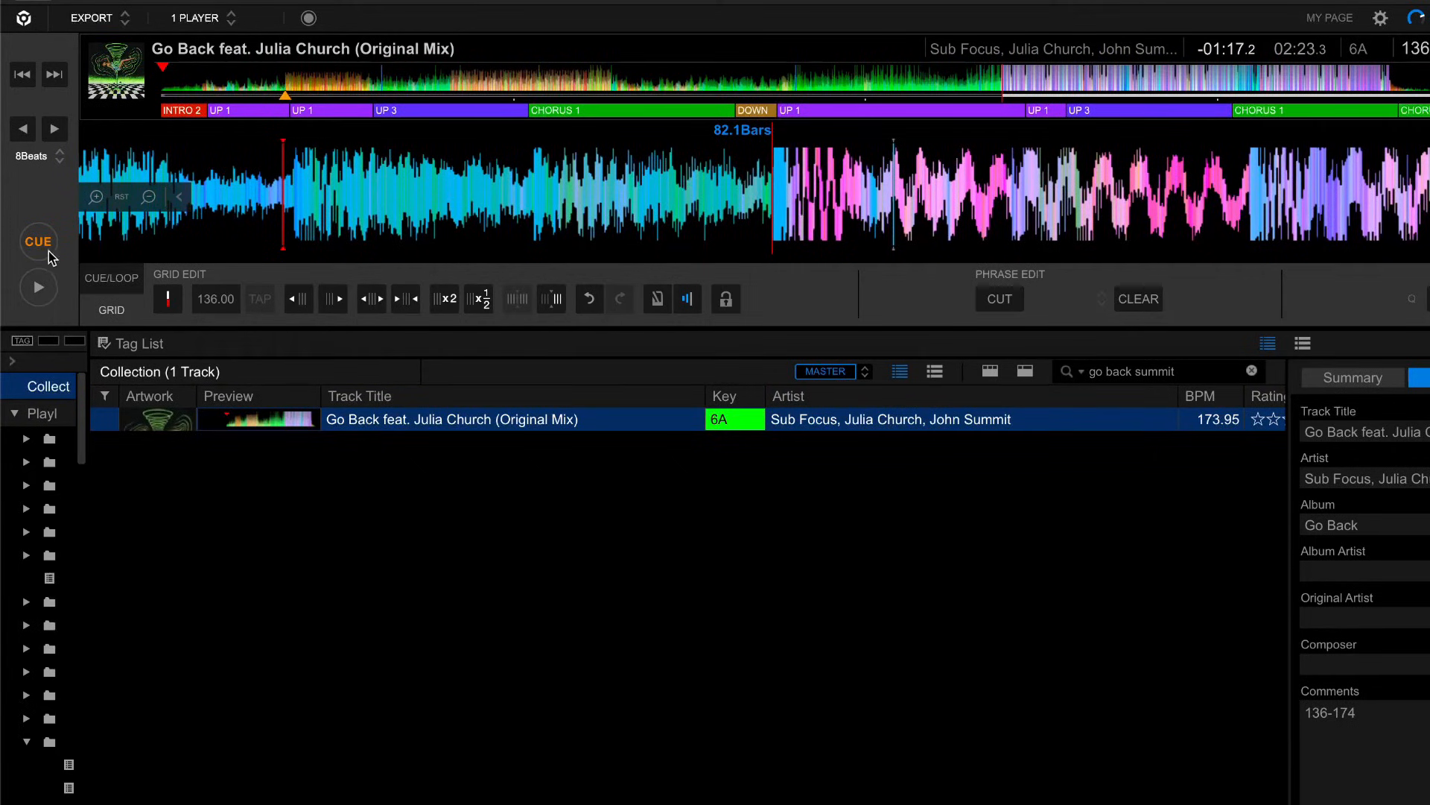
mouse_move(38, 241)
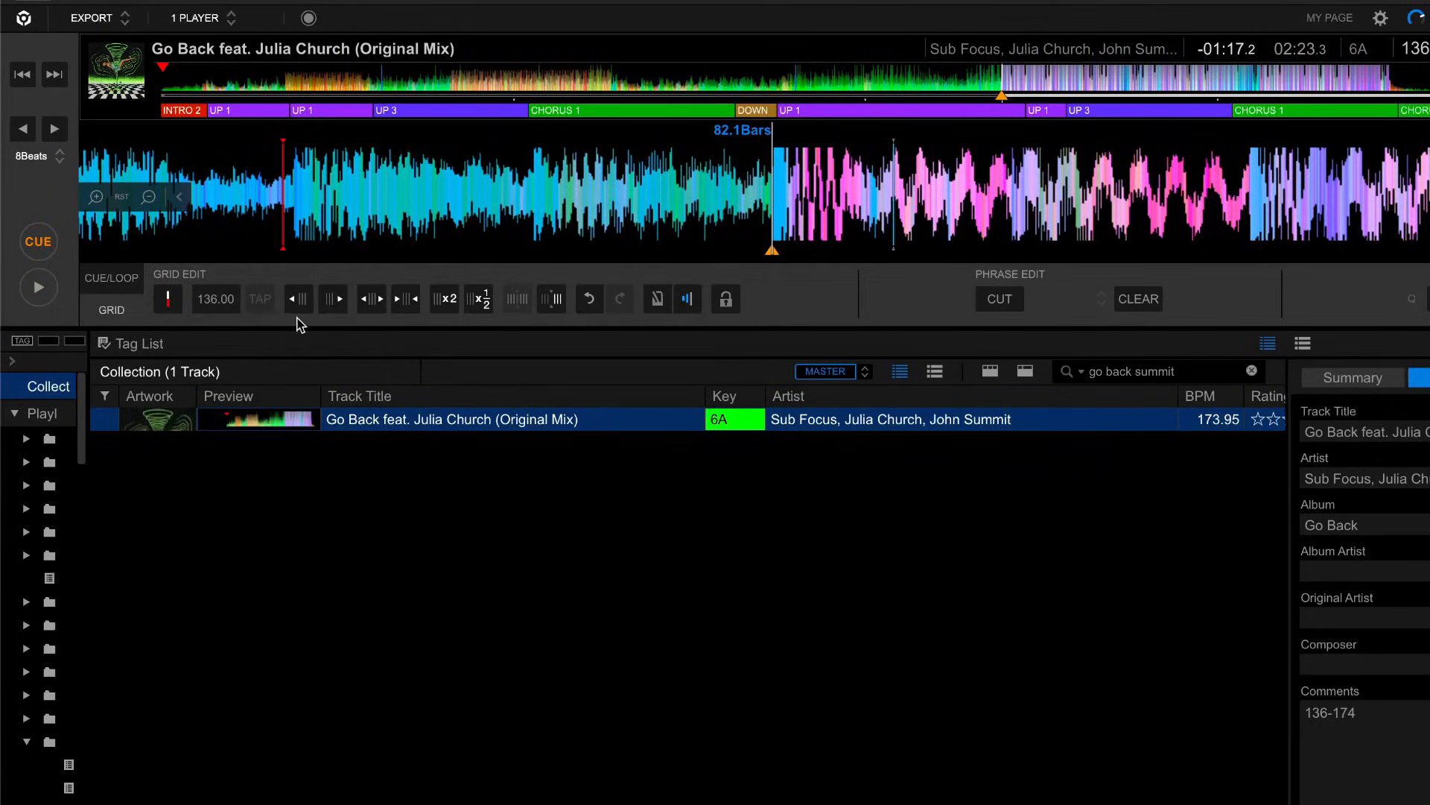
mouse_move(651, 349)
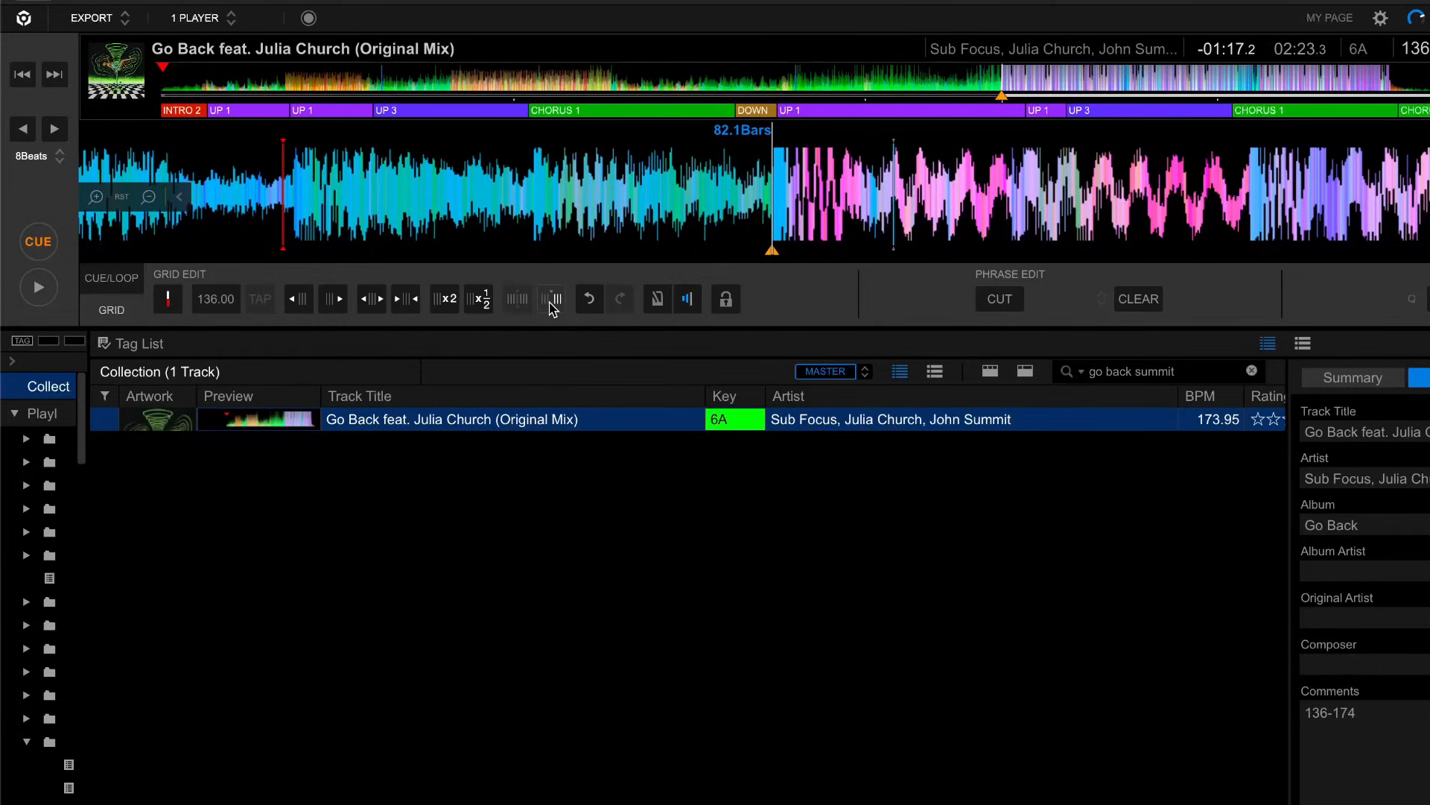
mouse_move(517, 298)
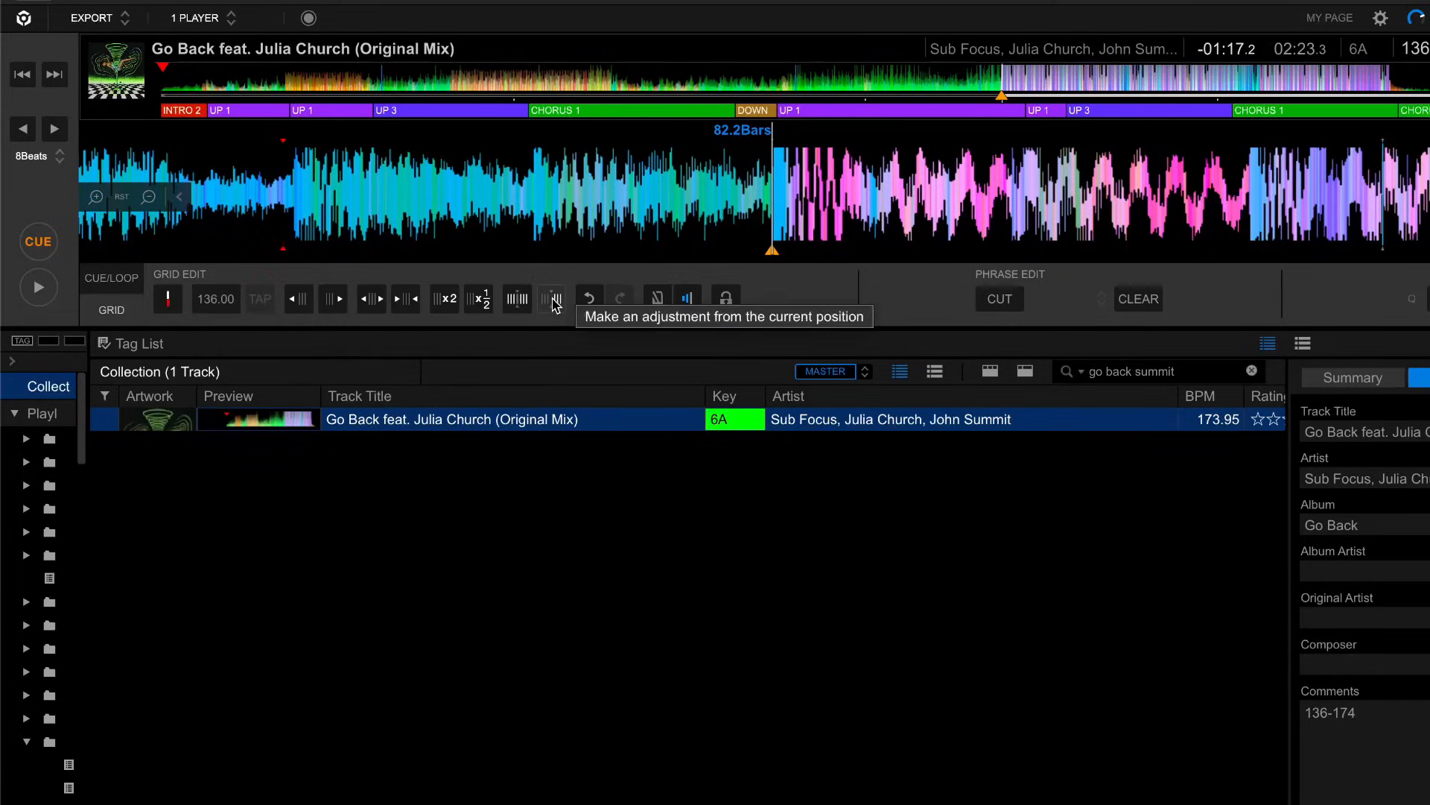
mouse_move(339, 330)
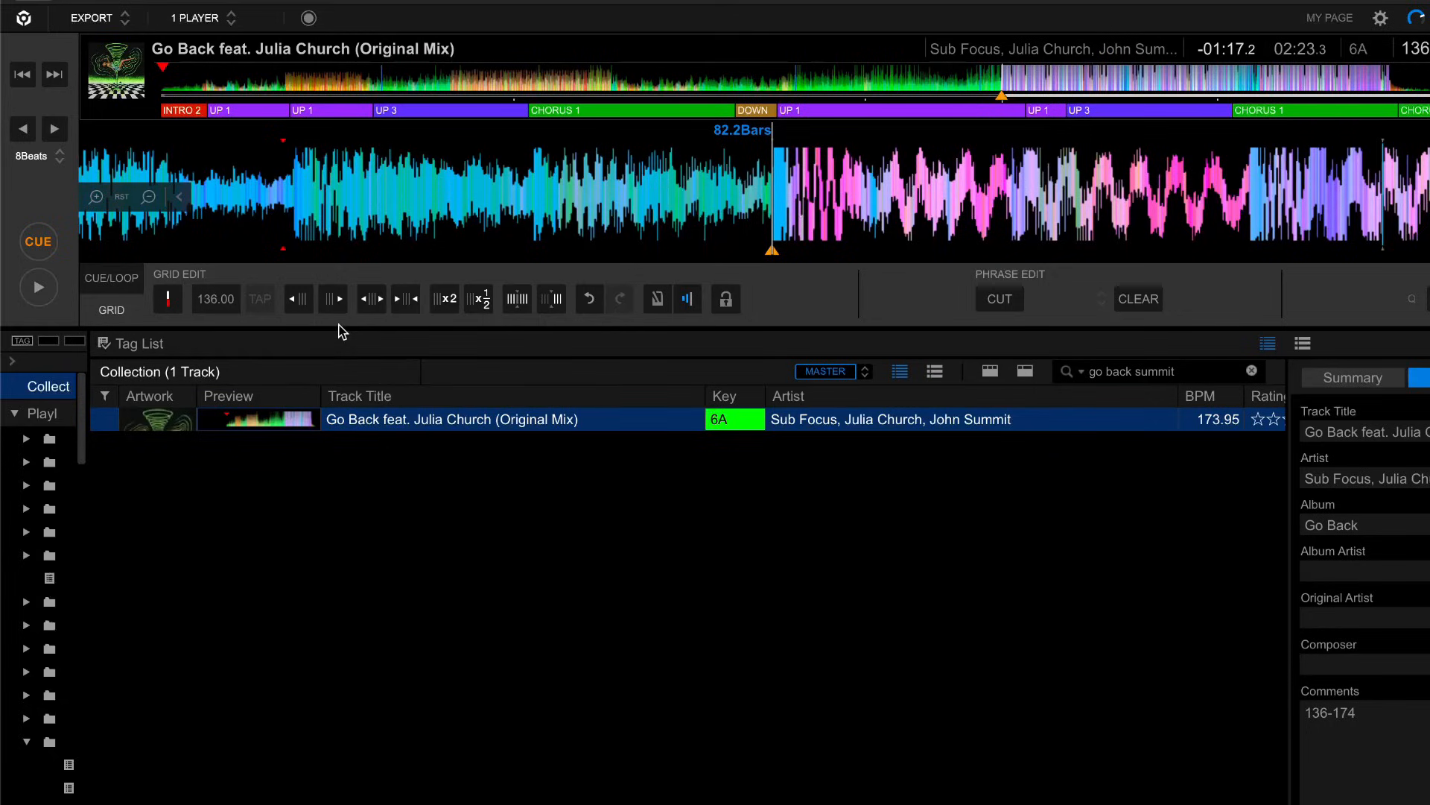
- Set the section from the drop to 174 BPM, then play, pause and recue to check it
click(216, 298)
text(17)
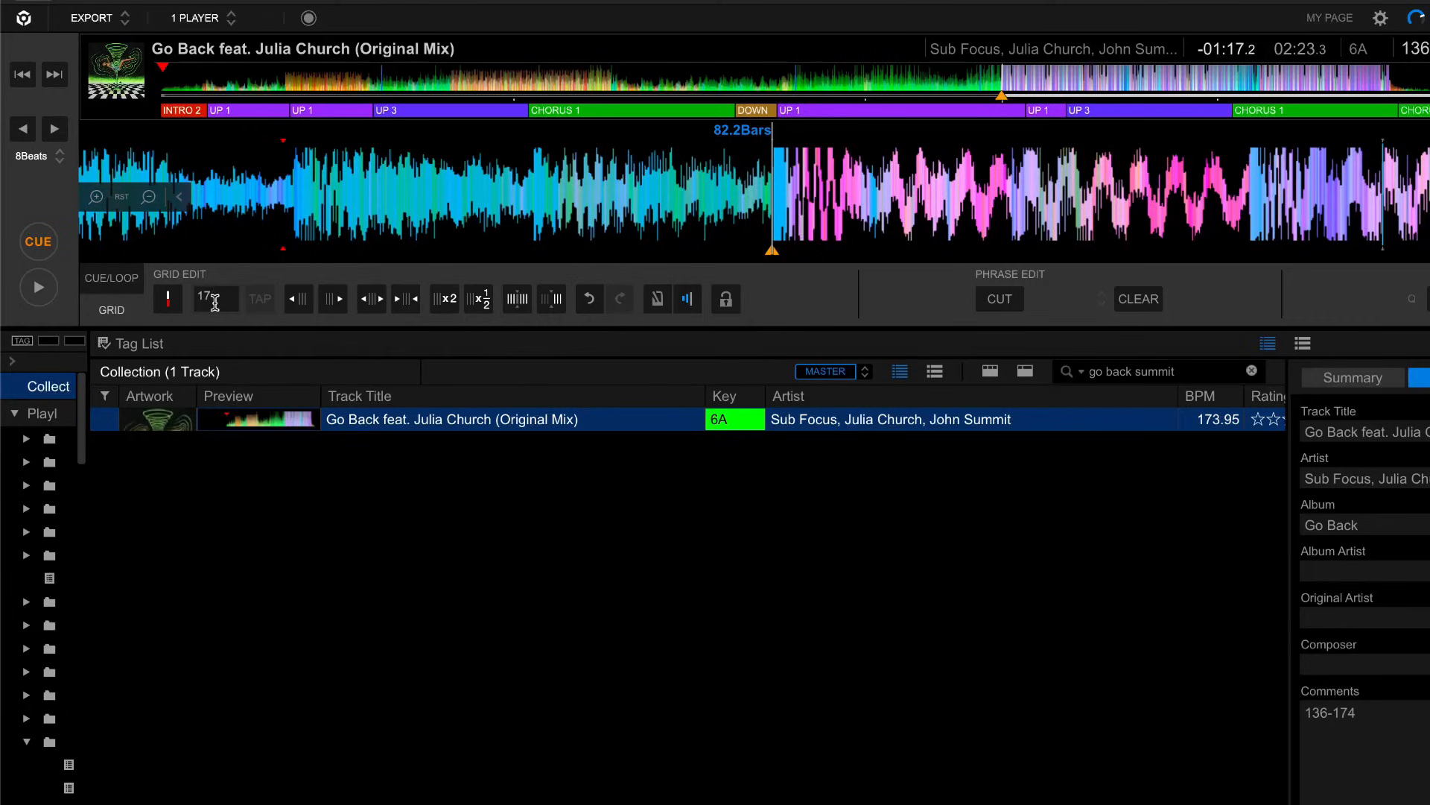
click(39, 288)
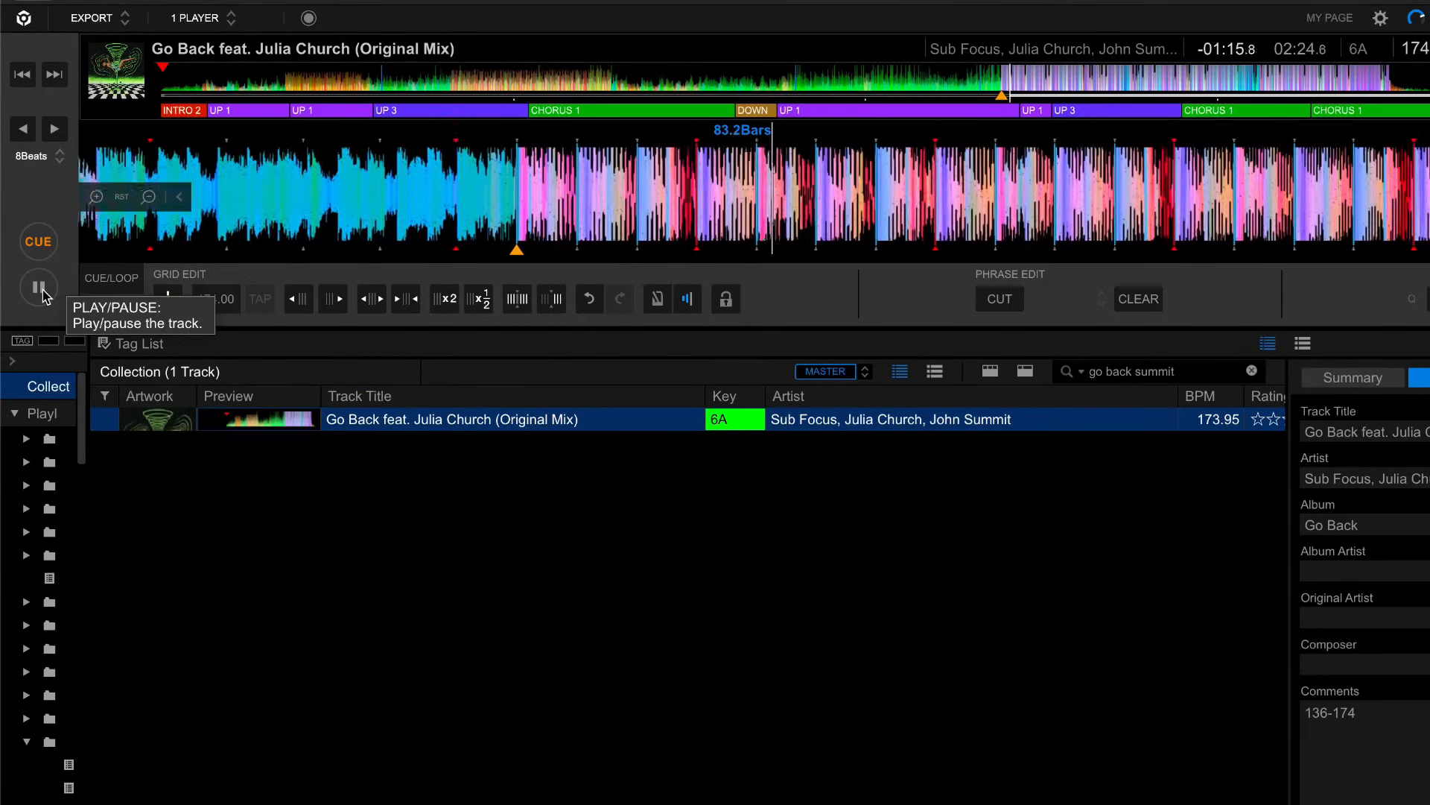
click(39, 286)
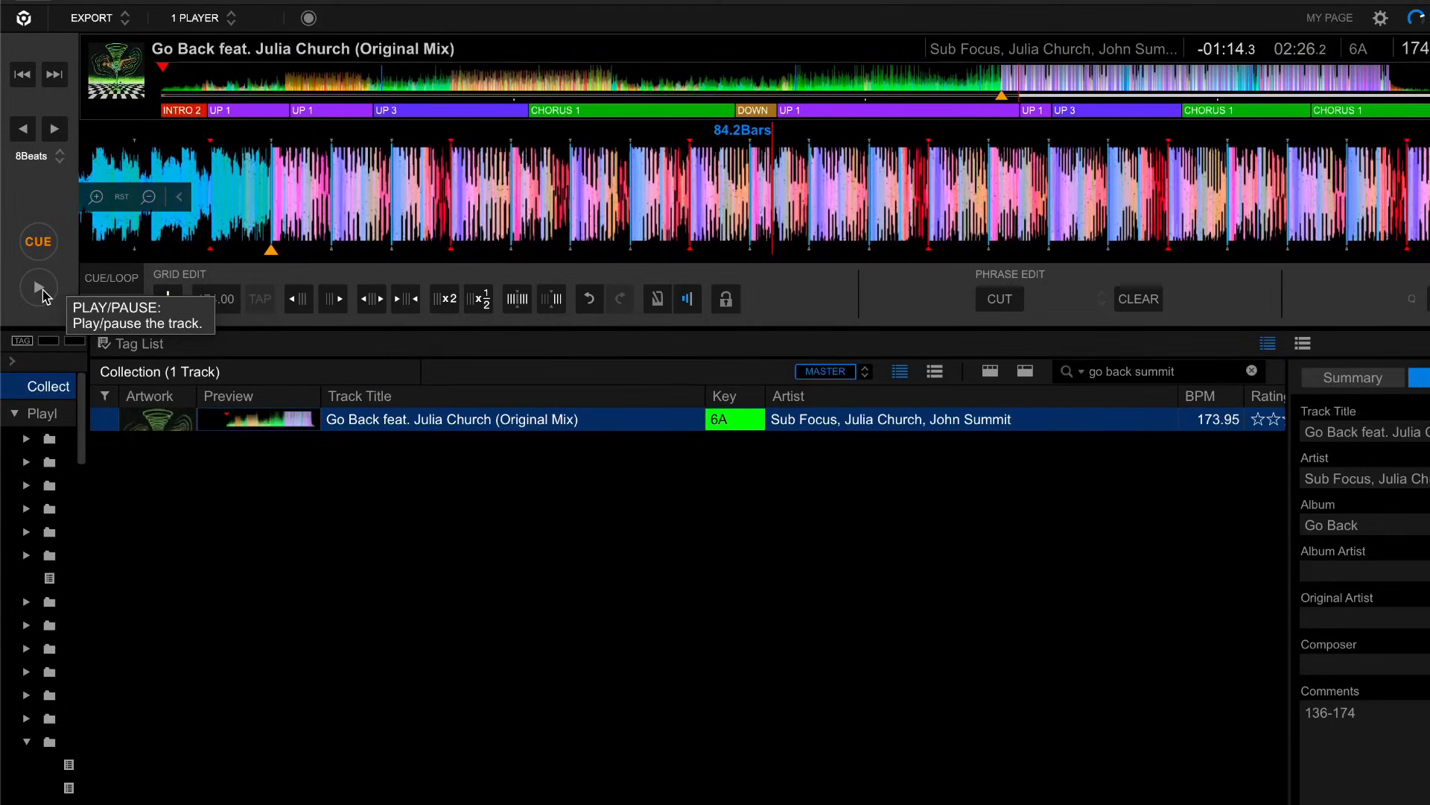
click(38, 287)
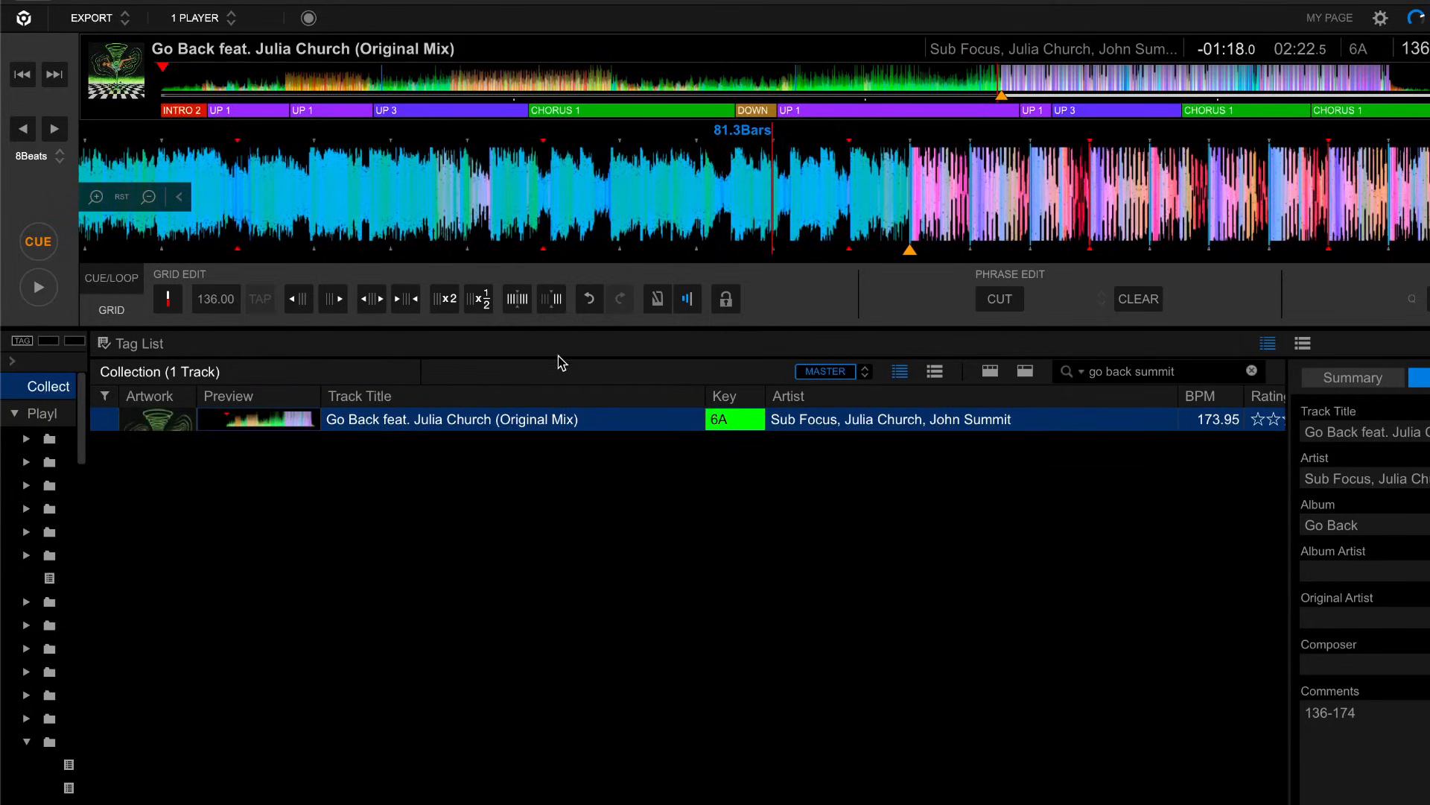
mouse_move(552, 382)
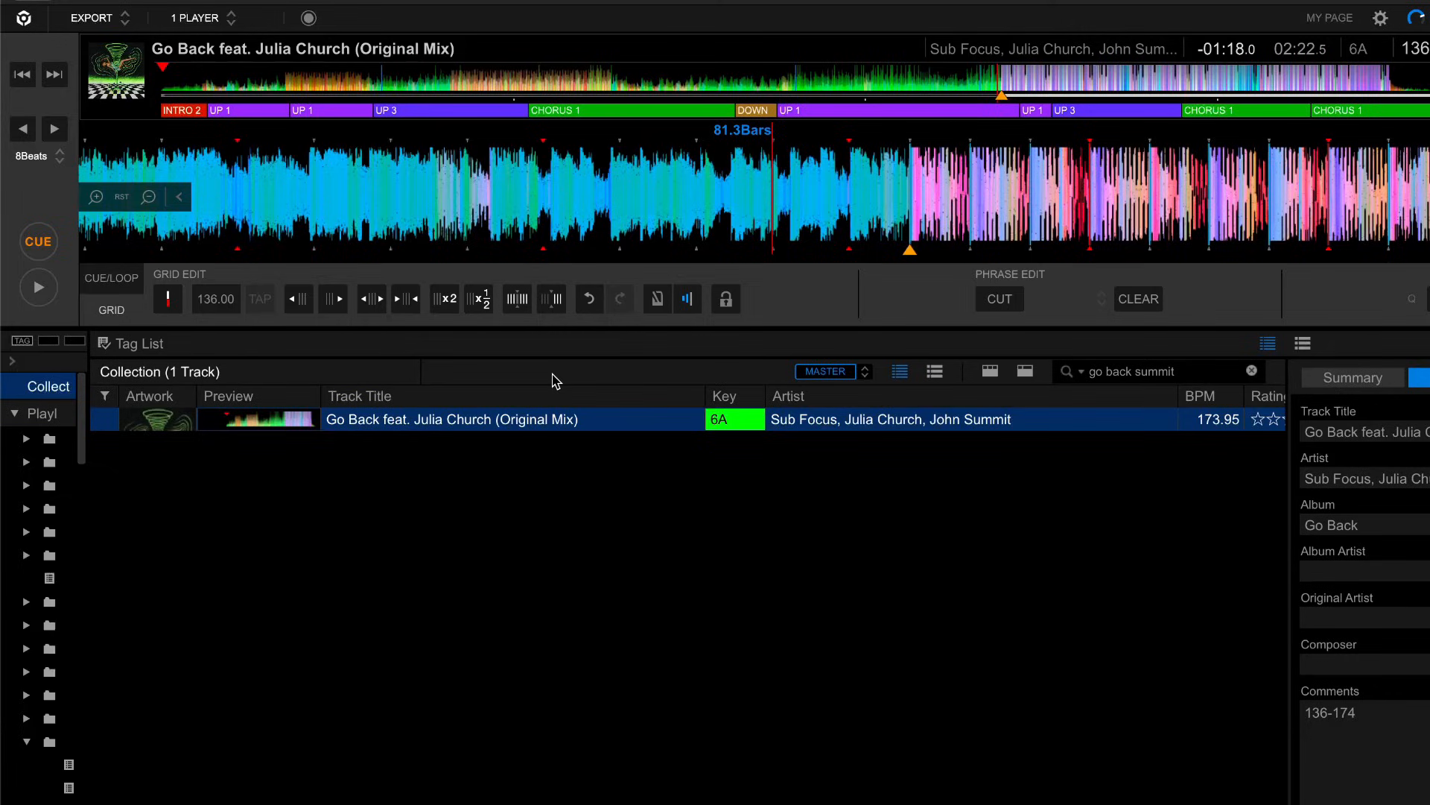
mouse_move(382, 196)
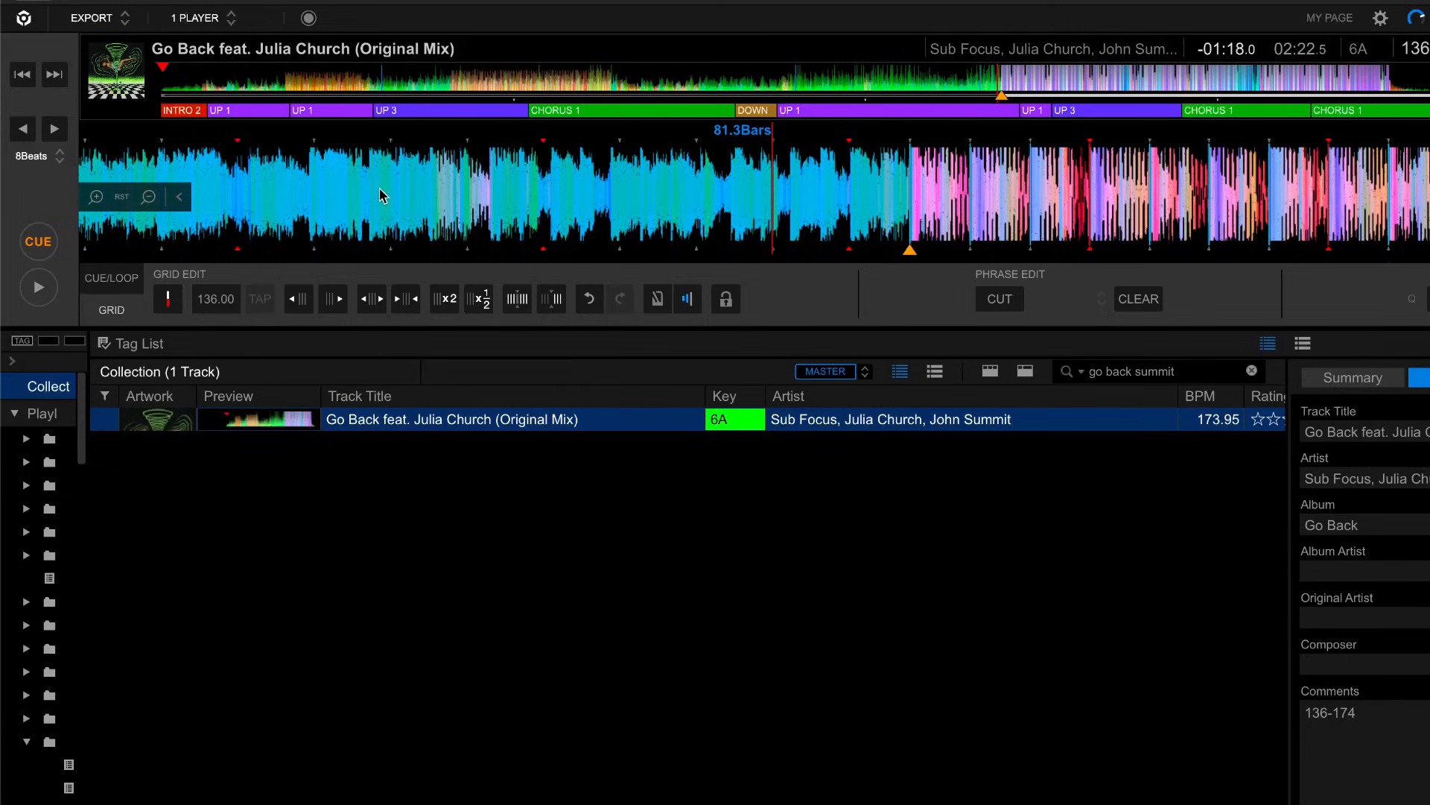